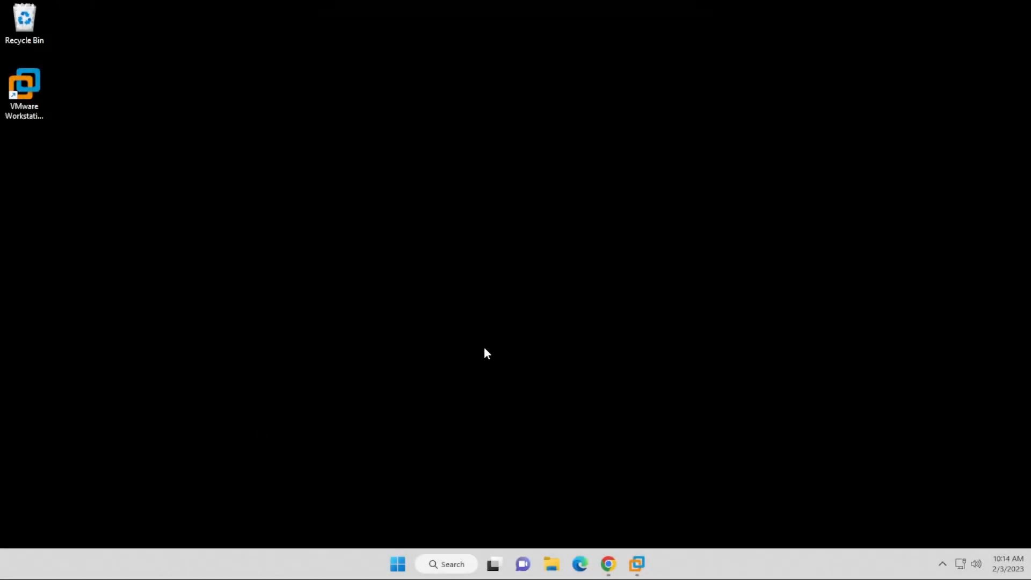
Step: Reach the kali.org site from the Google results and go to its Prebuilt Virtual Machines download section
left_click(635, 563)
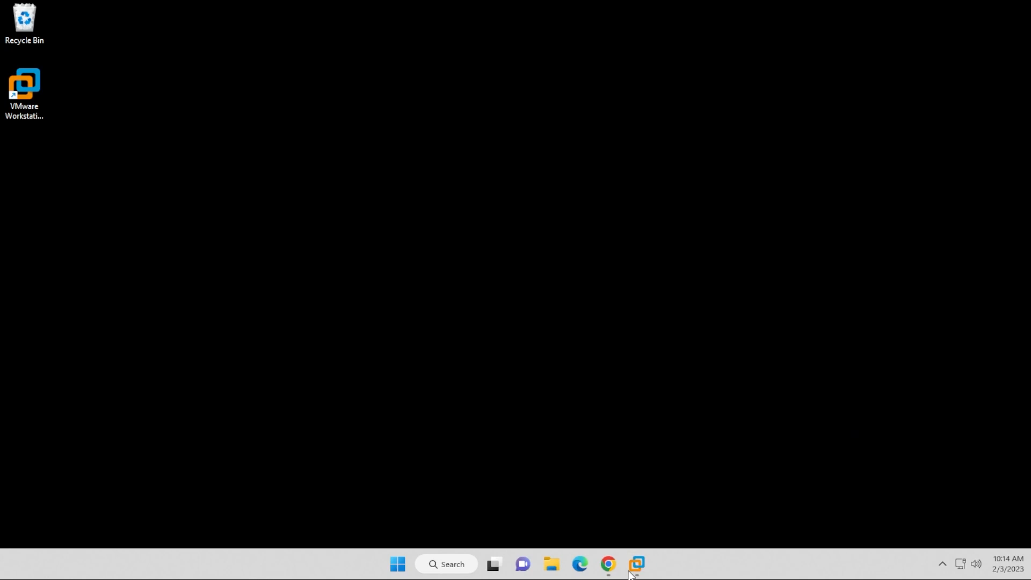
left_click(634, 564)
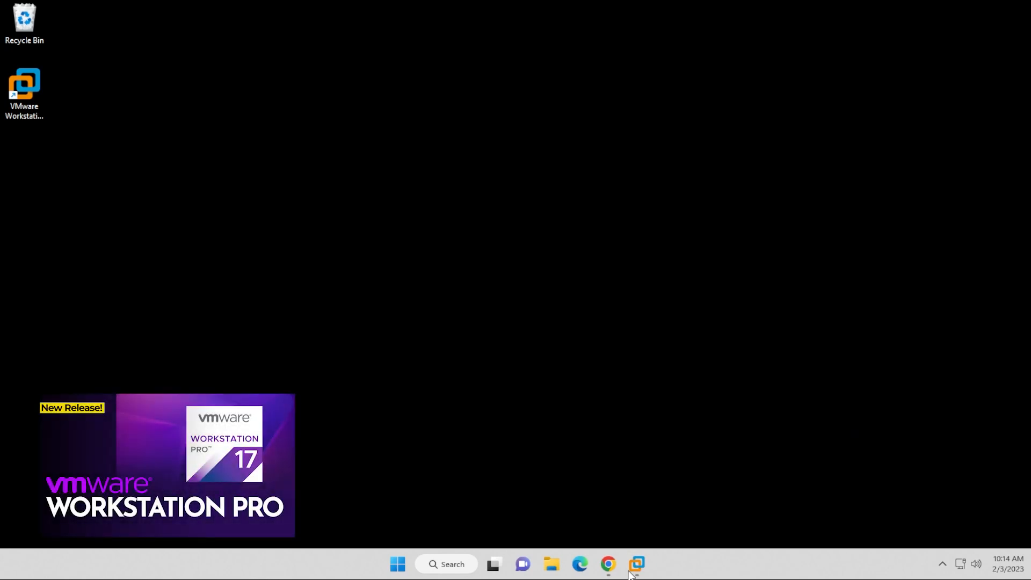
left_click(605, 564)
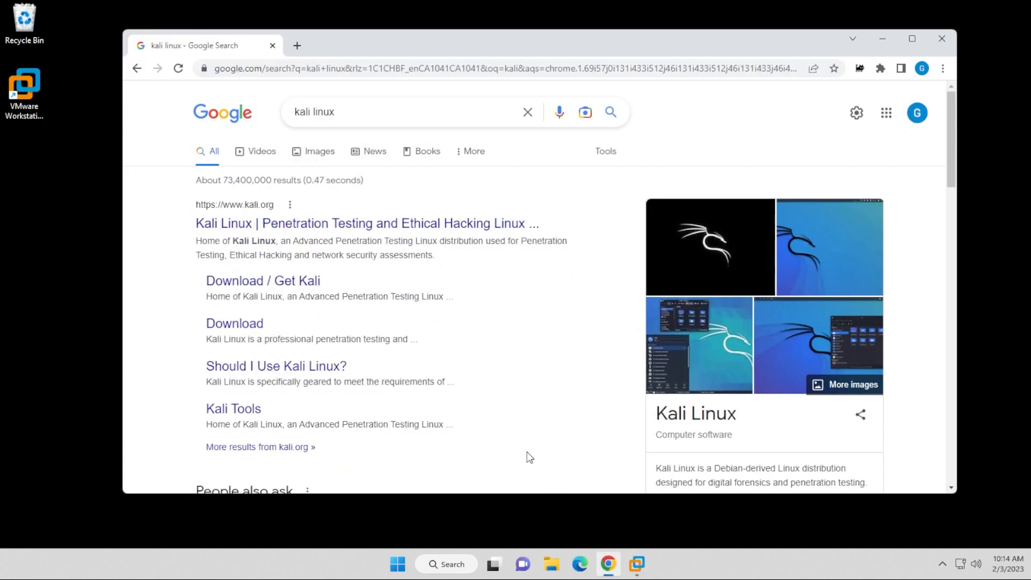
left_click(366, 223)
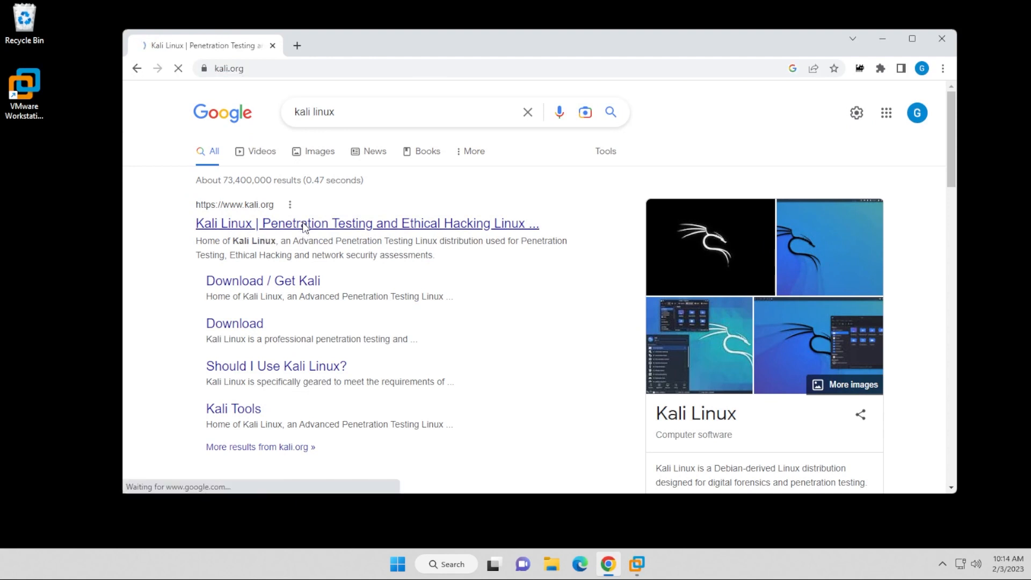
left_click(367, 223)
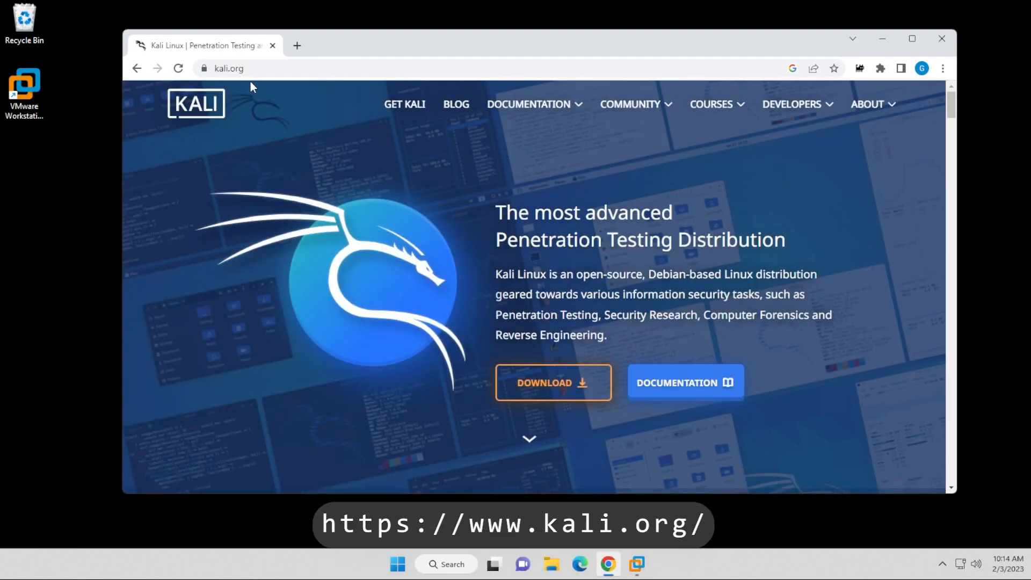
left_click(552, 382)
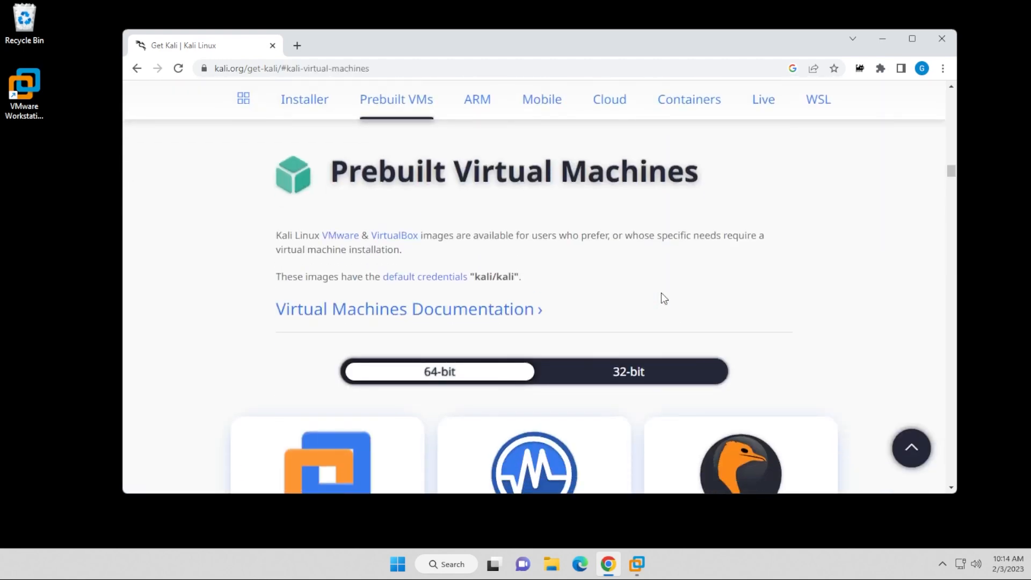
Step: Start downloading the Kali Linux 2022.4 VMware 64-bit image (about 2.7 GB)
scroll("down", 3)
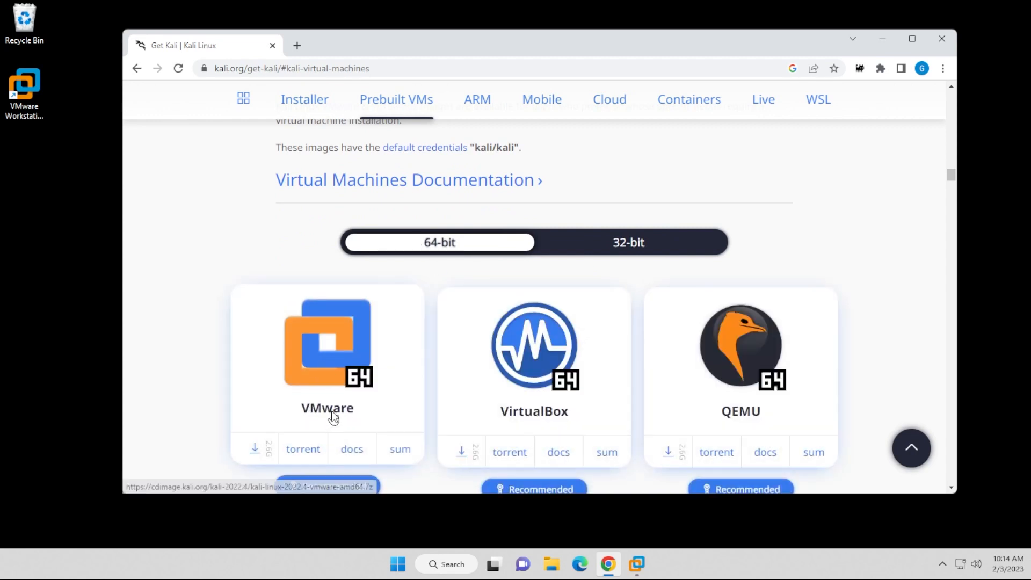
left_click(255, 448)
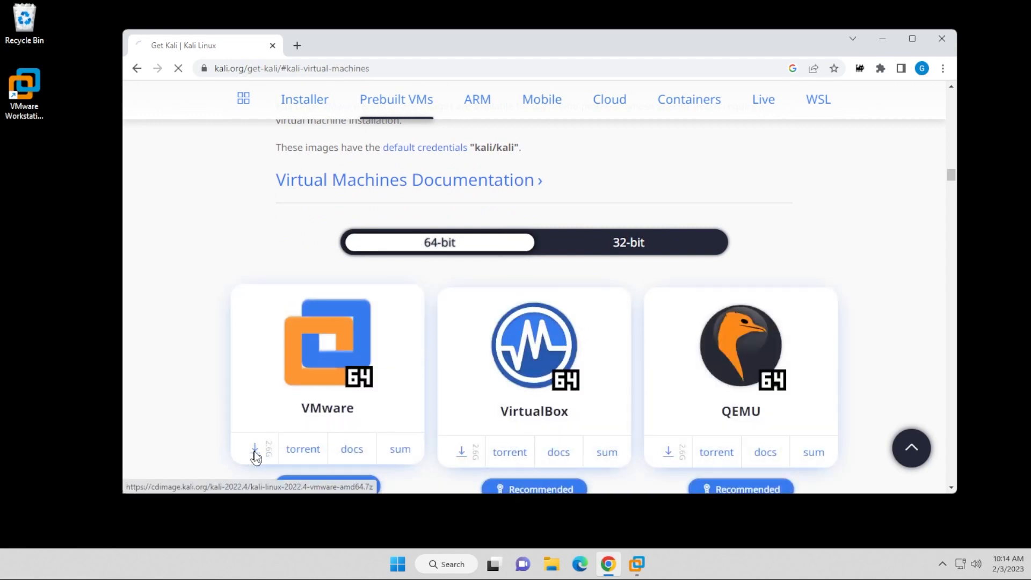
left_click(256, 449)
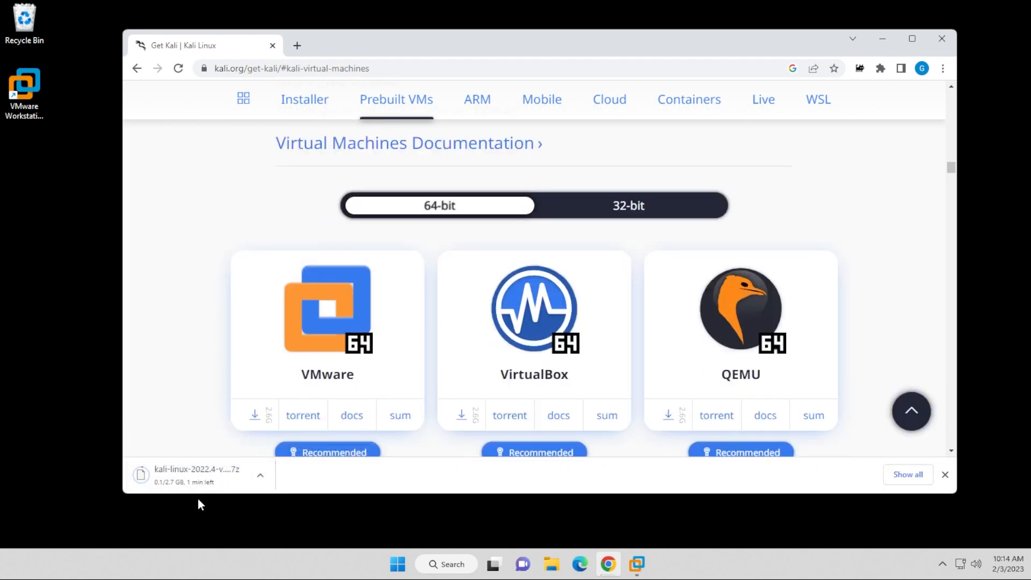
mouse_move(181, 502)
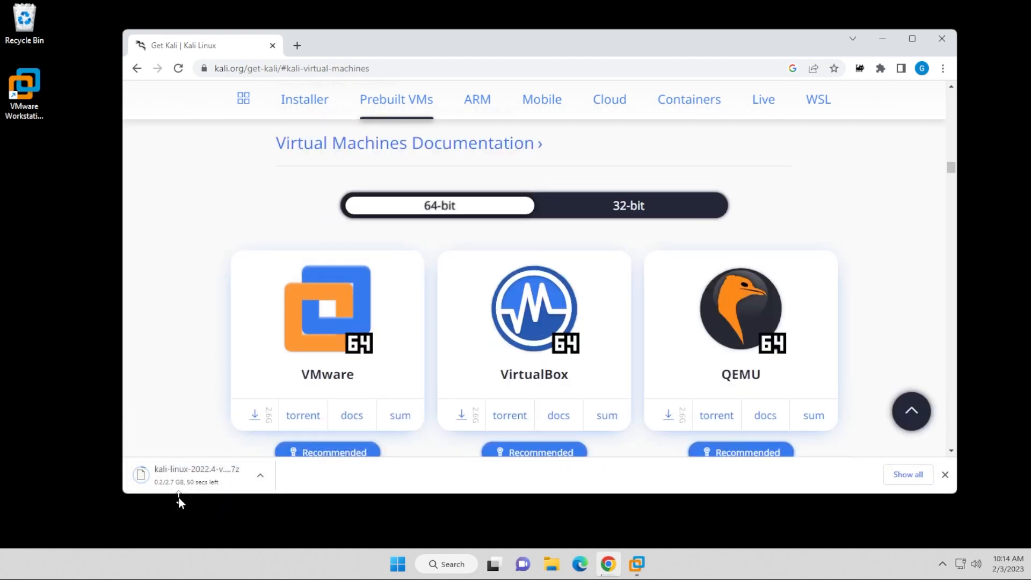
mouse_move(39, 477)
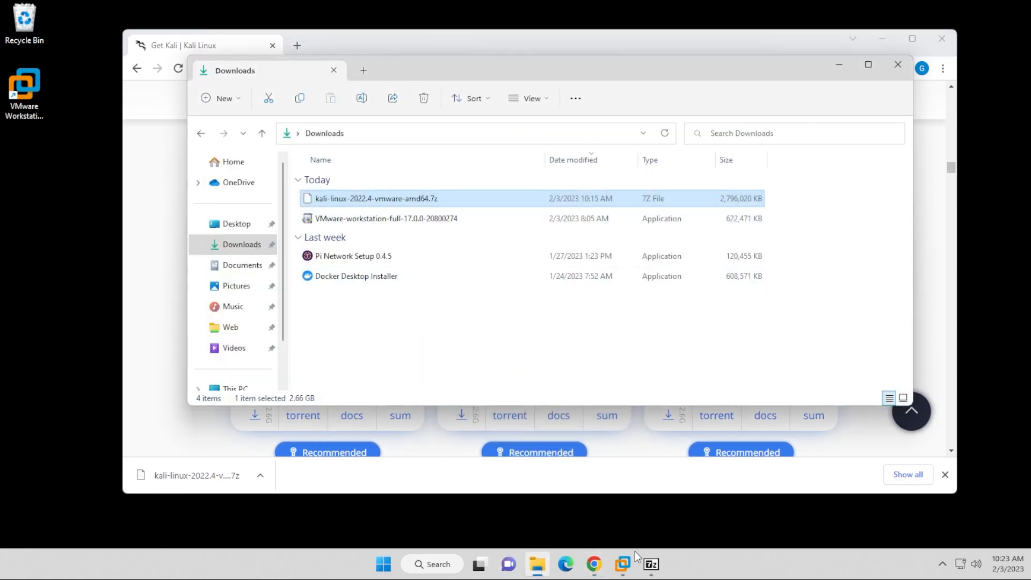
Step: Extract the kali-linux-2022.4-vmware-amd64.vmwarevm folder from the downloaded .7z archive into Downloads
left_click(649, 564)
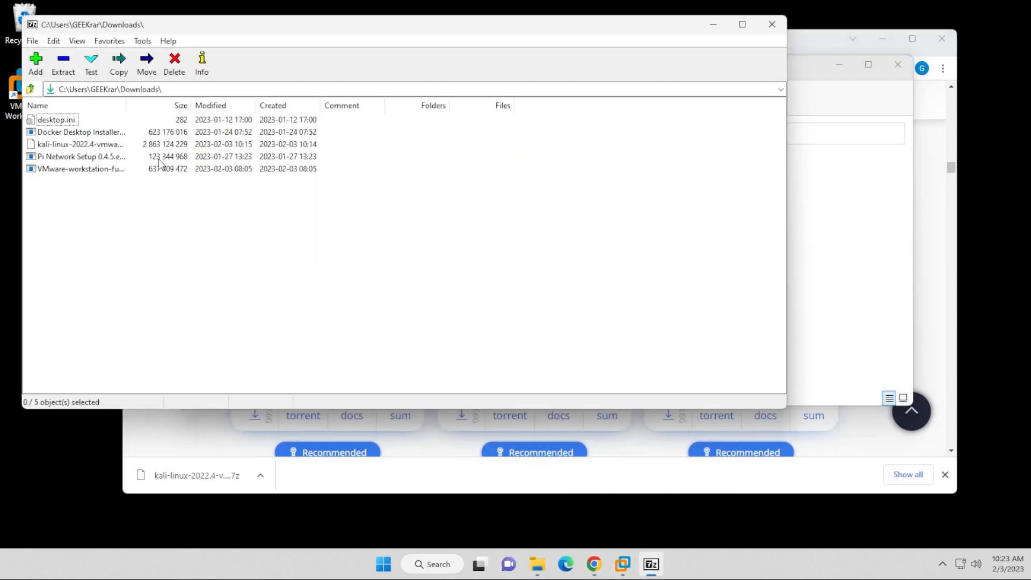
mouse_move(164, 142)
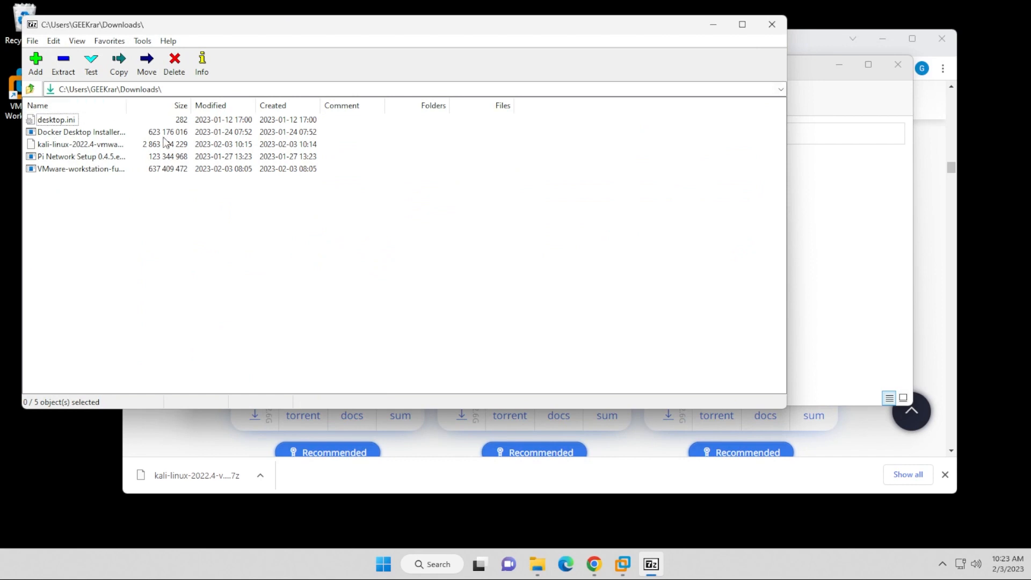
double_click(81, 144)
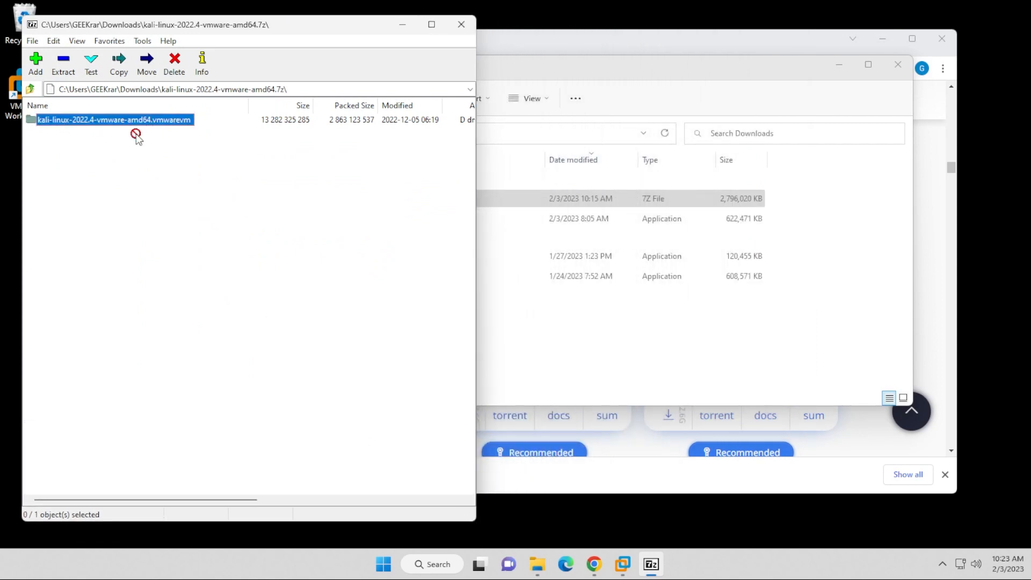
left_click(118, 62)
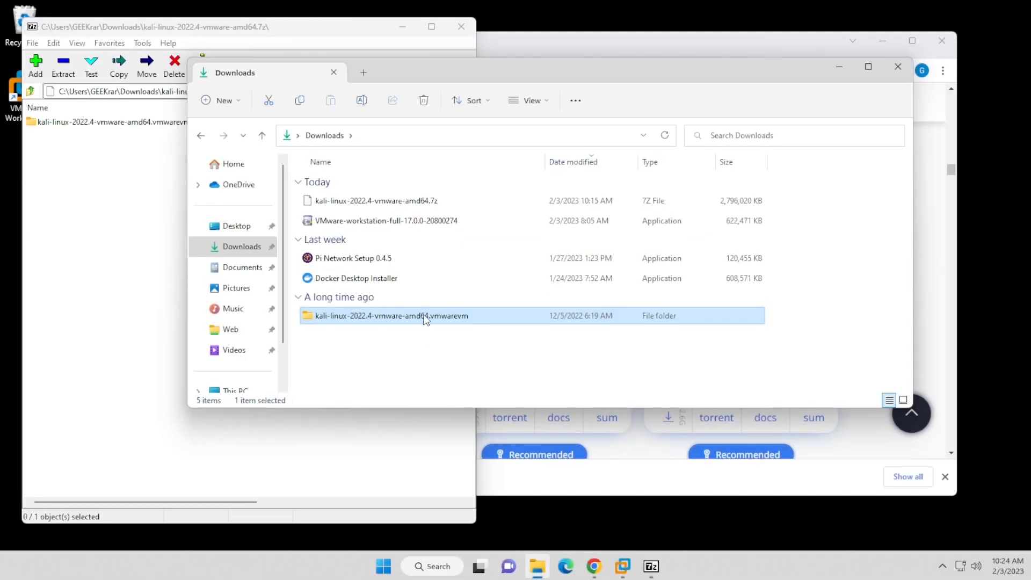
Step: Check the extracted .vmwarevm folder's VMware disk files, then clear the windows off the desktop
double_click(391, 316)
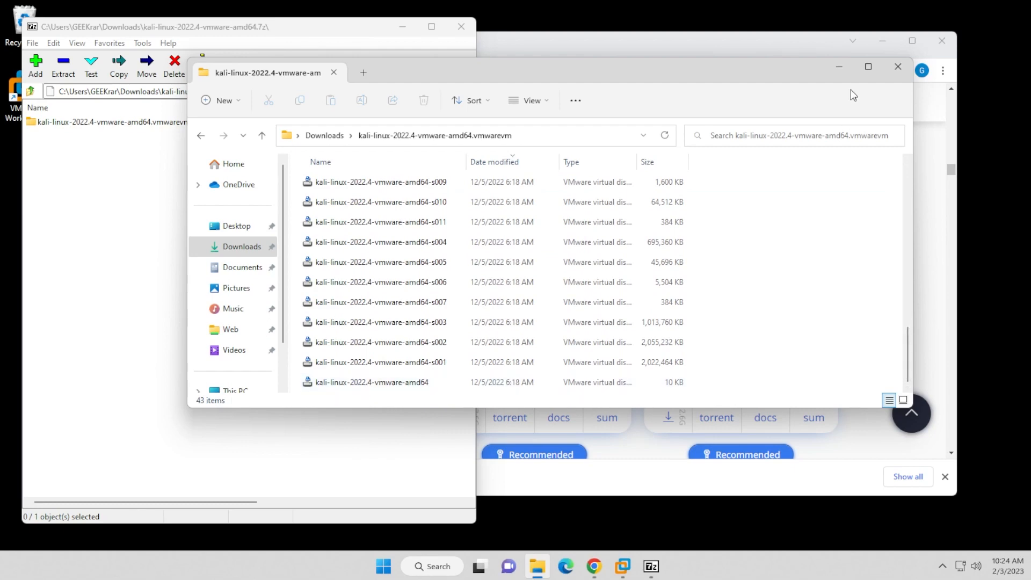
left_click(896, 67)
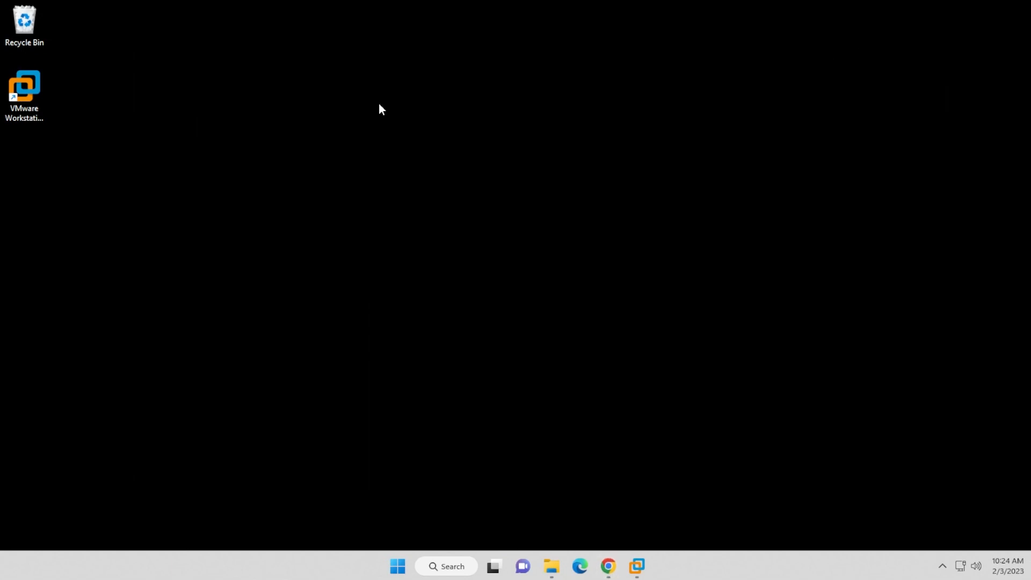
Step: Launch VMware Workstation Pro 17 from its desktop shortcut to the Home tab
left_click(24, 86)
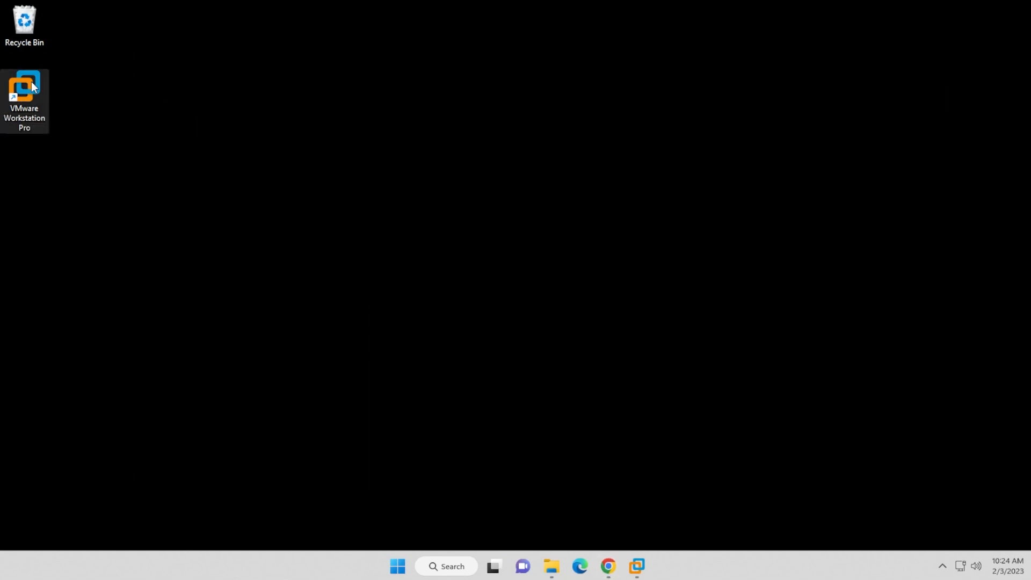
double_click(24, 87)
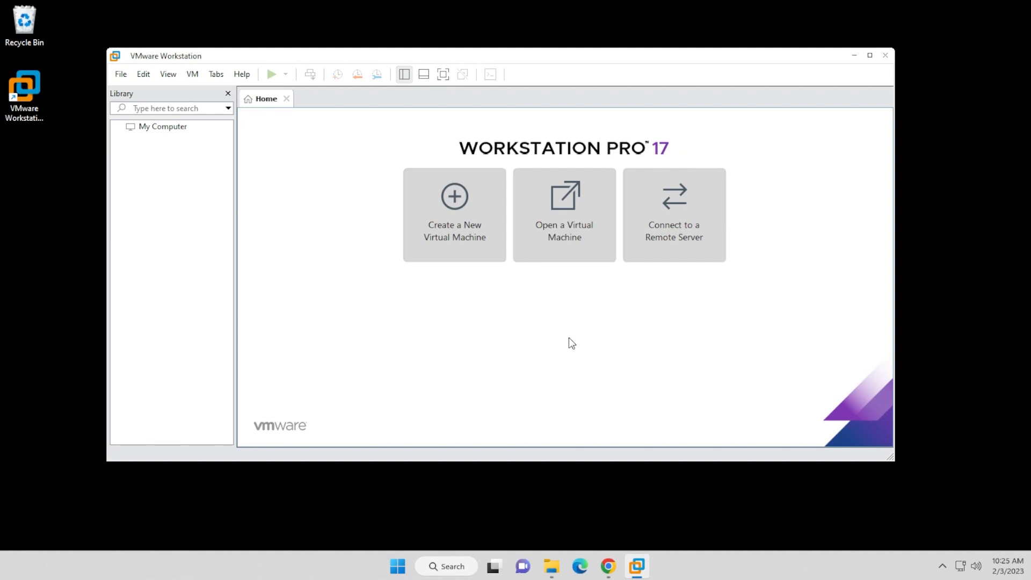
mouse_move(570, 341)
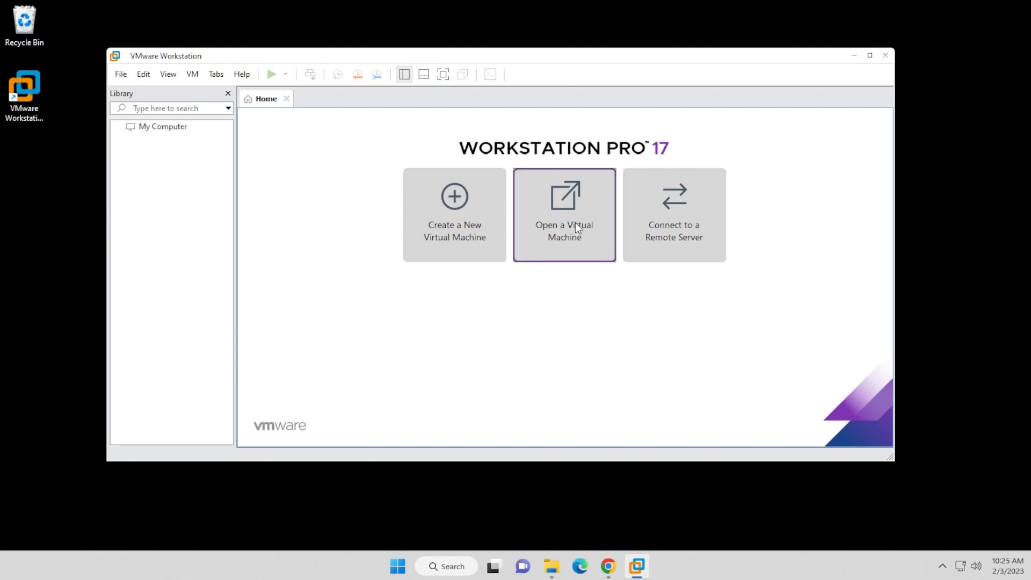
Step: Load the kali-linux-2022.4-vmware-amd64 .vmx file from Downloads into the VMware library
left_click(562, 214)
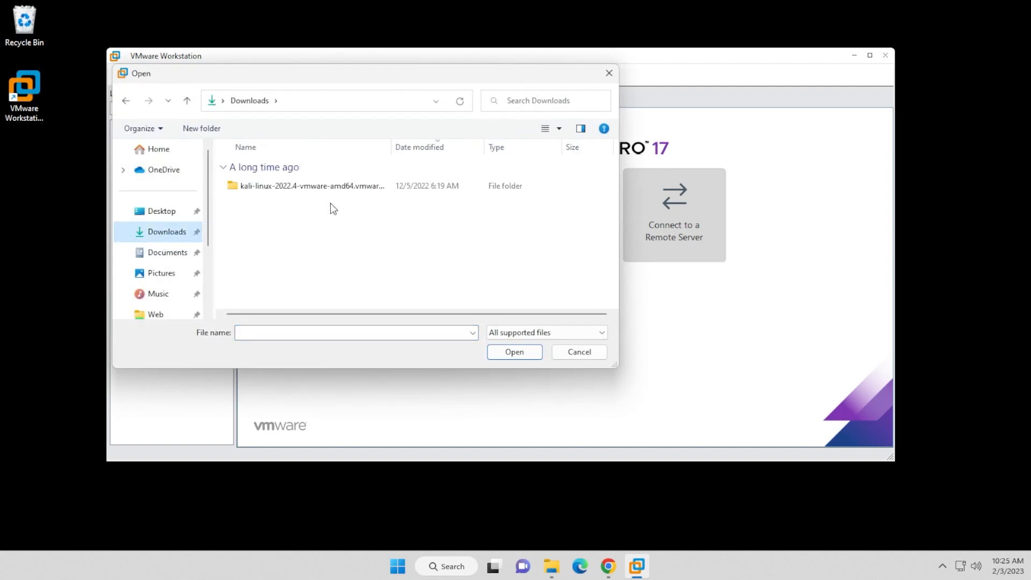
mouse_move(312, 185)
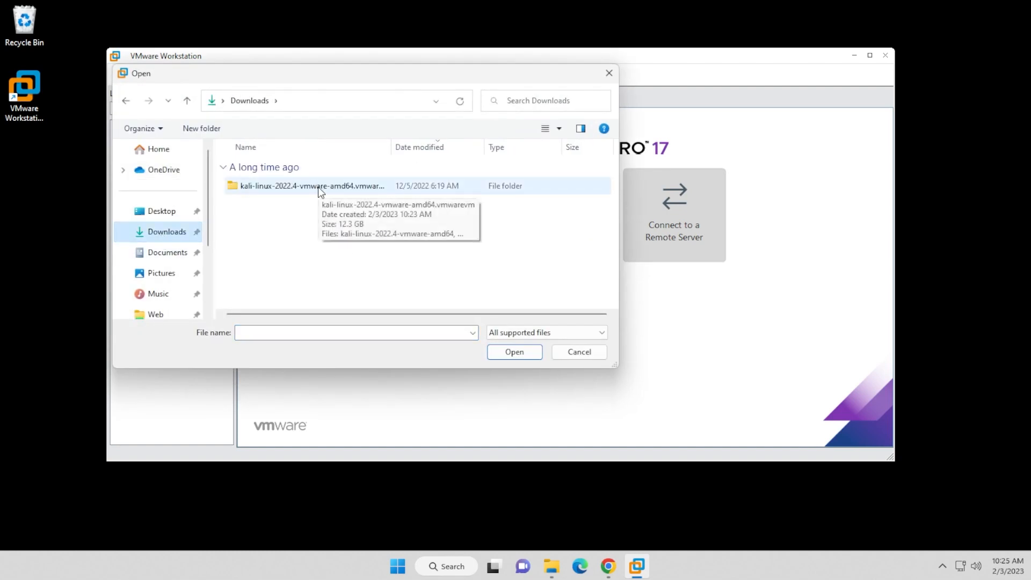
double_click(312, 185)
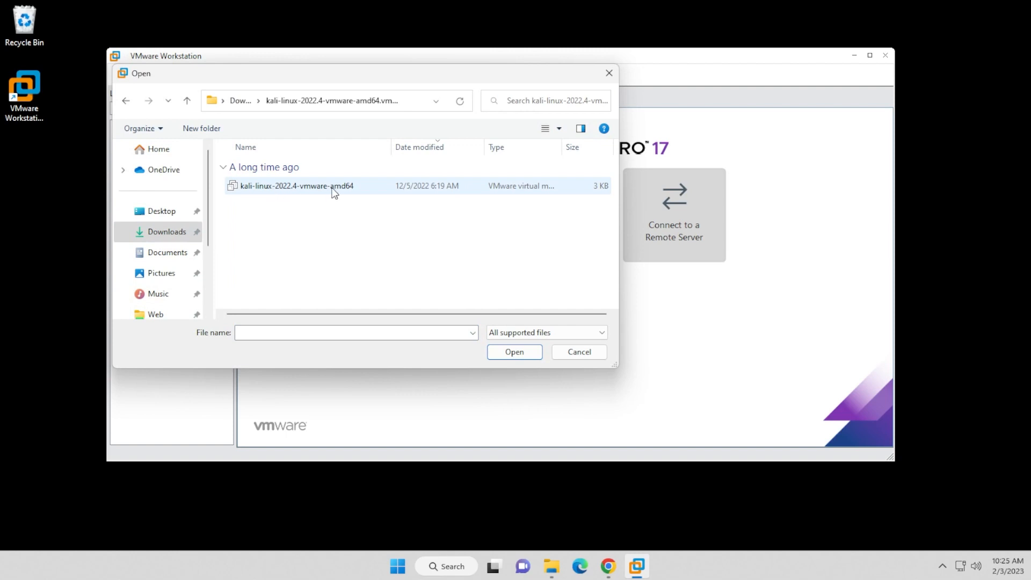
mouse_move(285, 193)
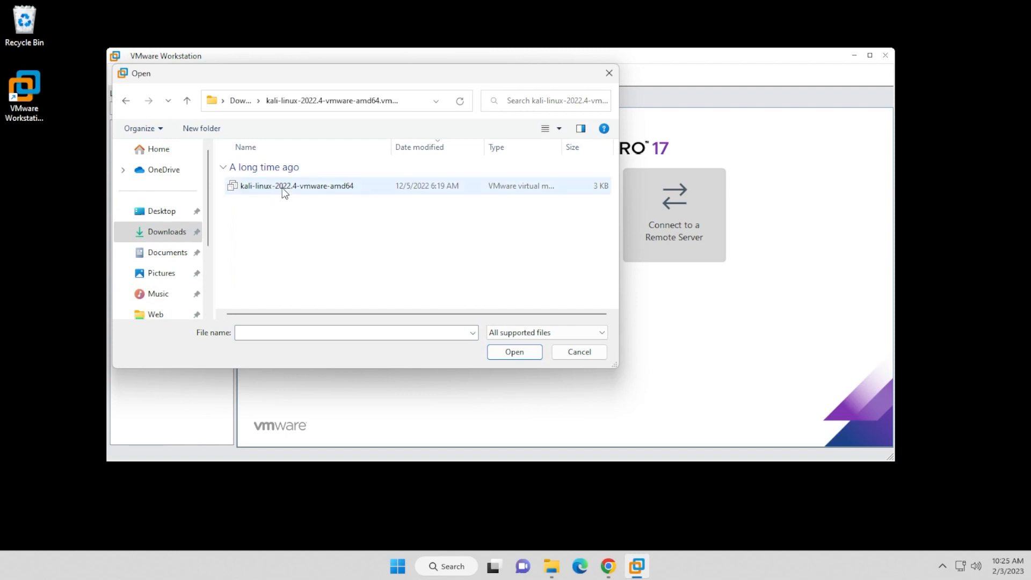
left_click(296, 186)
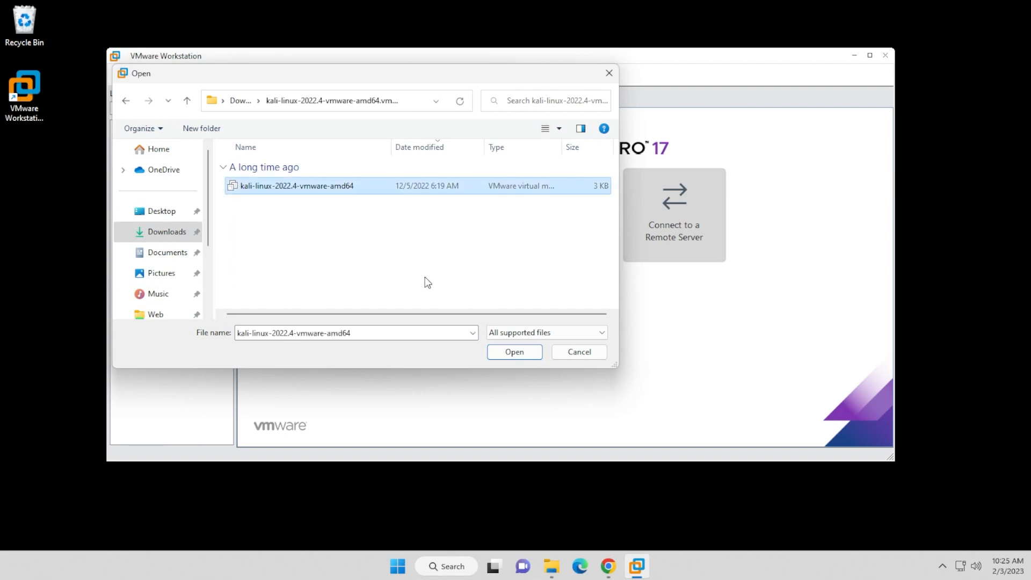
left_click(514, 352)
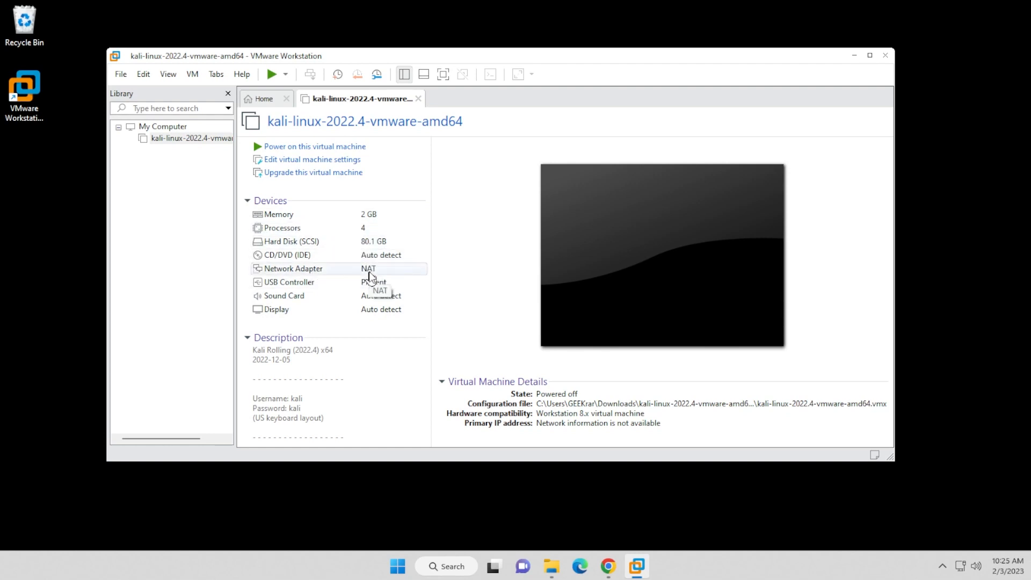
mouse_move(327, 309)
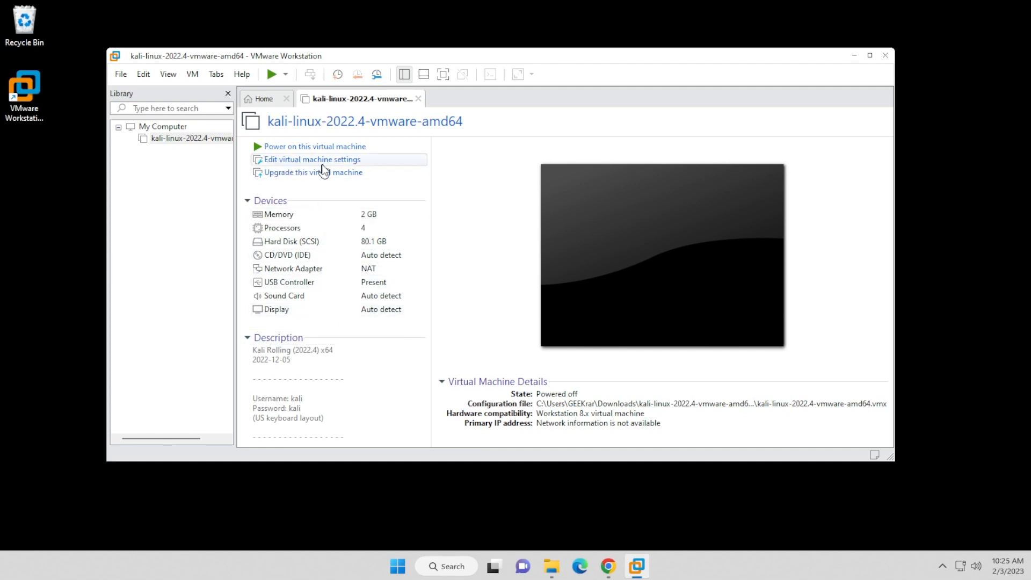
left_click(311, 159)
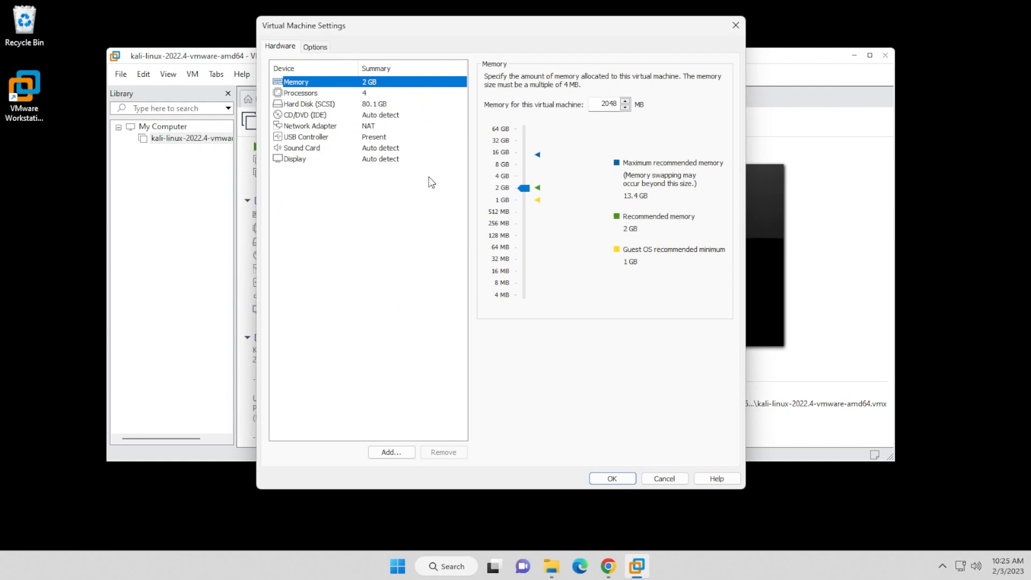
mouse_move(519, 156)
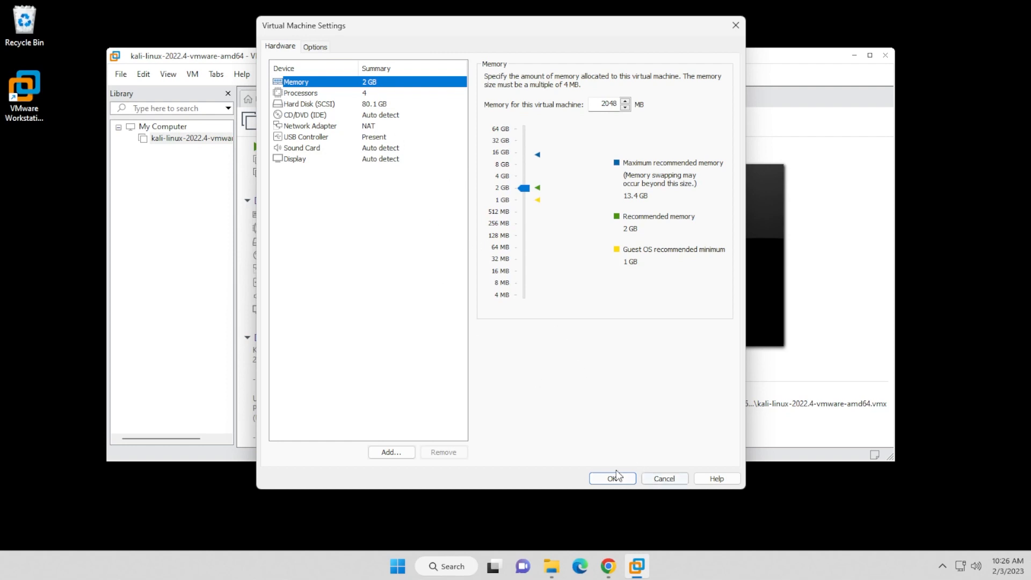
left_click(611, 477)
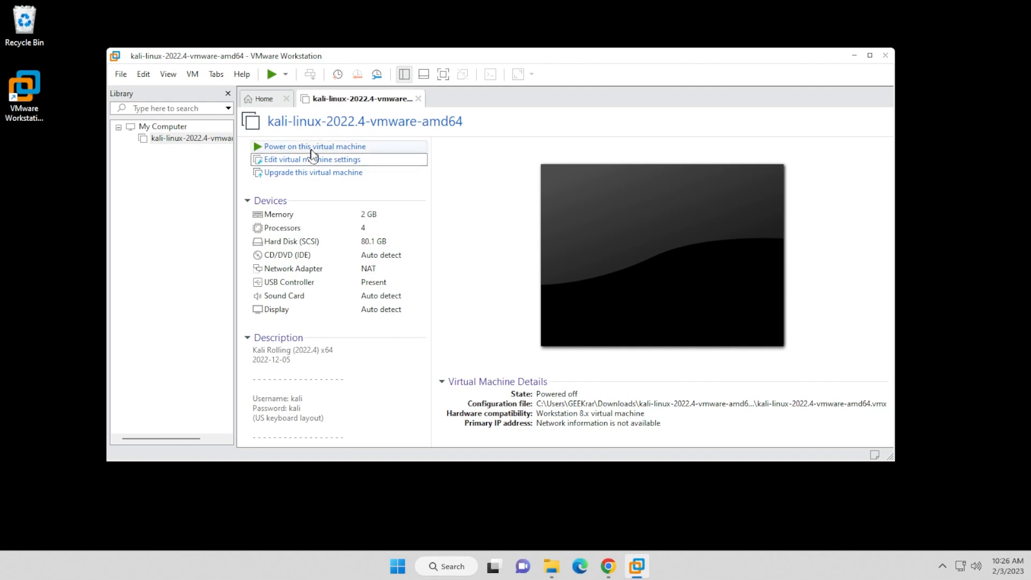
mouse_move(321, 155)
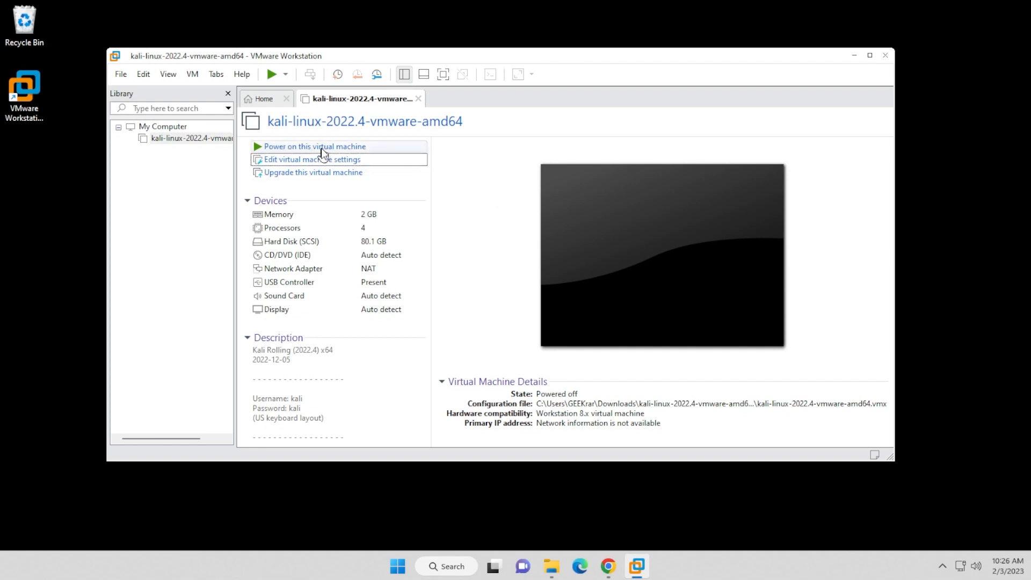
Step: Power on the Kali VM, dismiss the side channel mitigations notice and log in as kali/kali
left_click(314, 146)
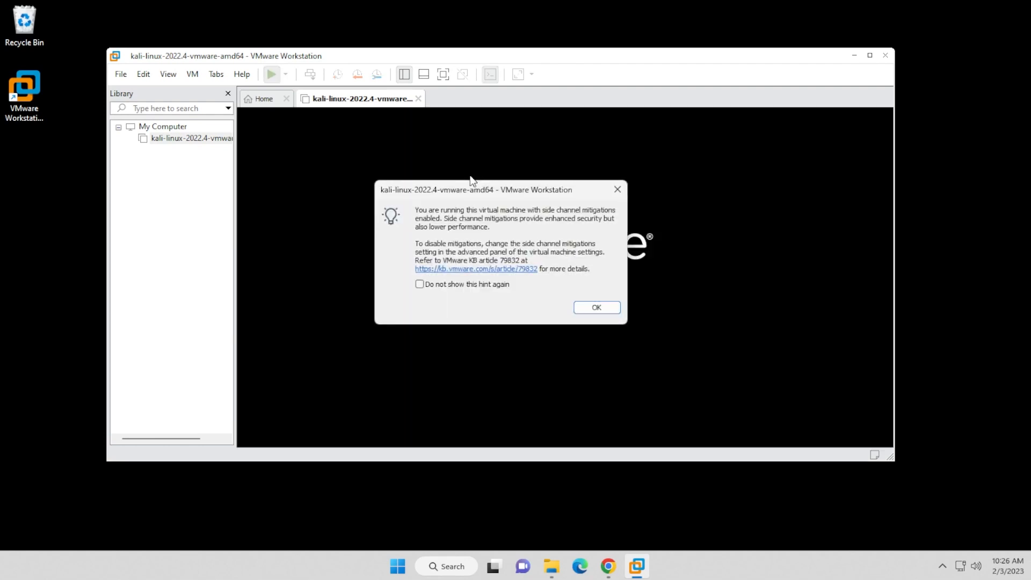
left_click(595, 307)
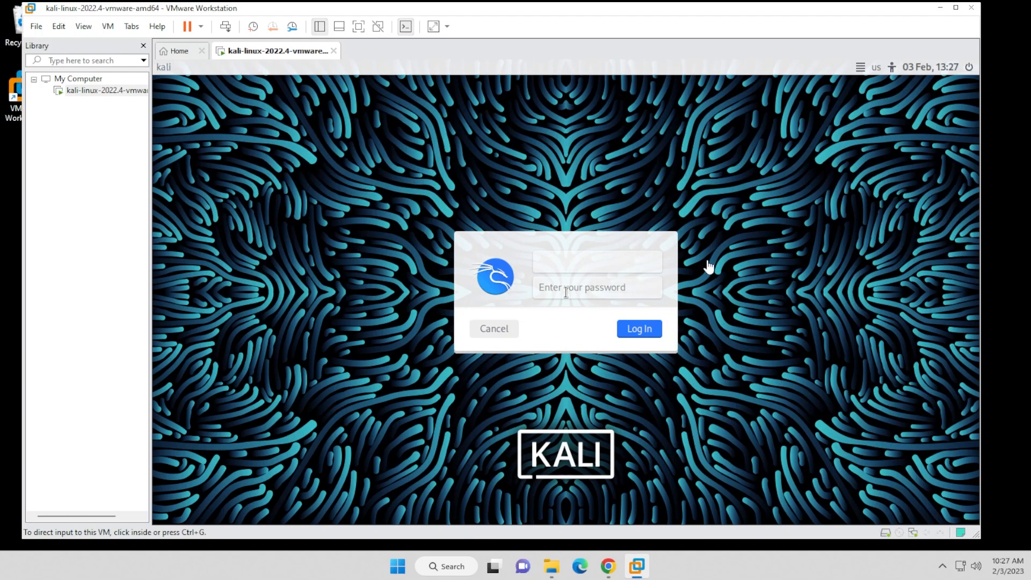
left_click(595, 261)
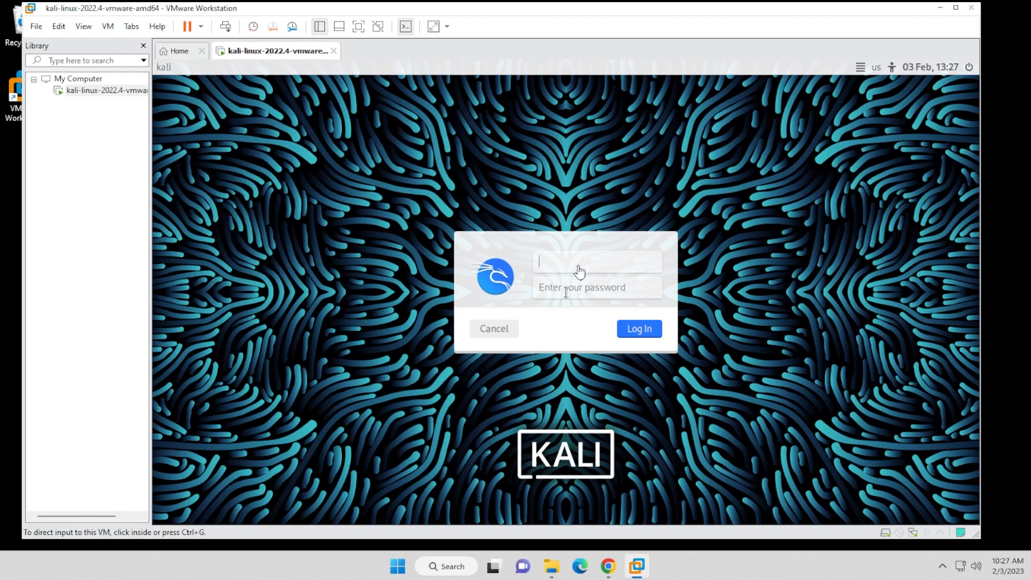
type("kali")
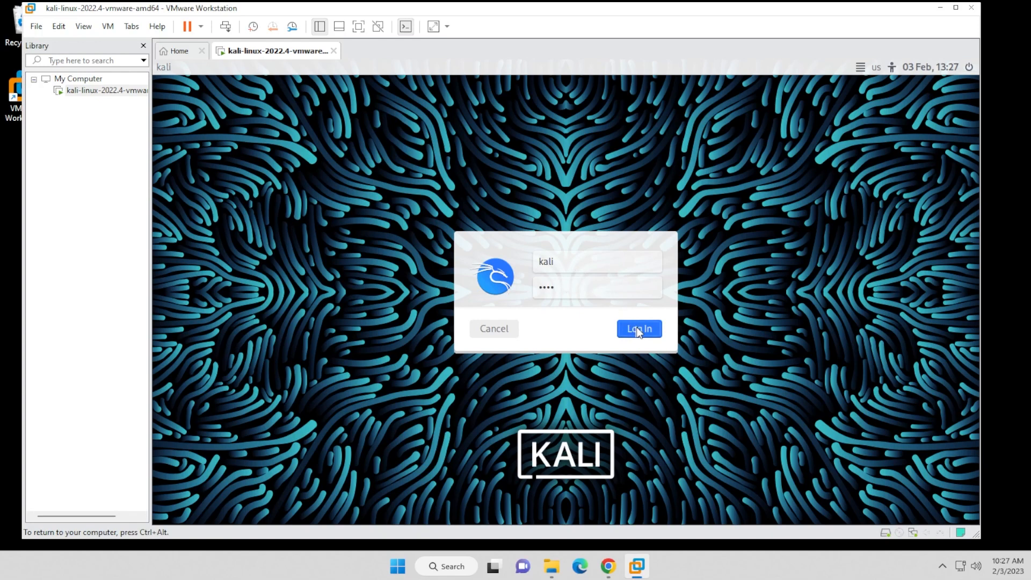
left_click(637, 328)
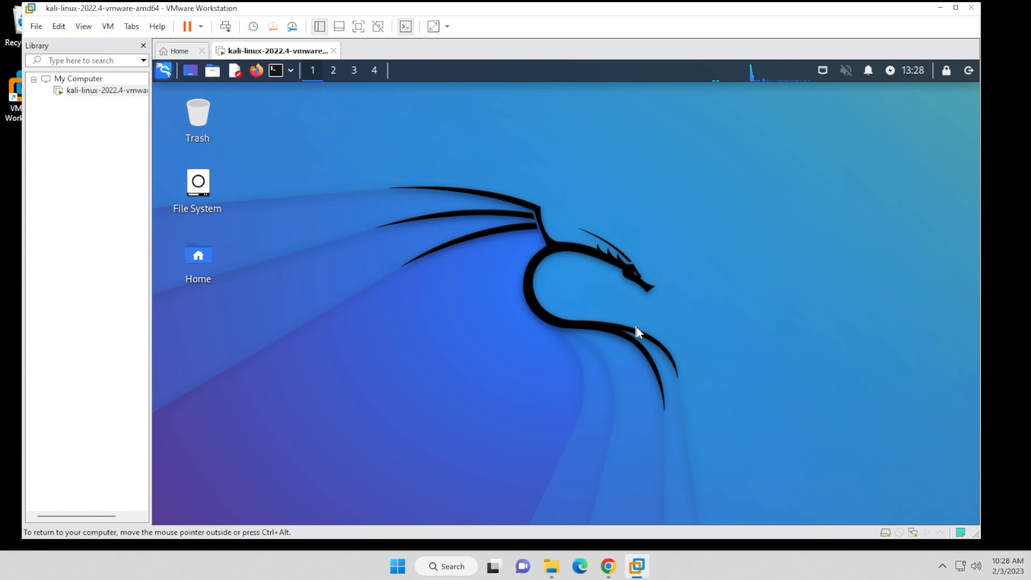
mouse_move(373, 116)
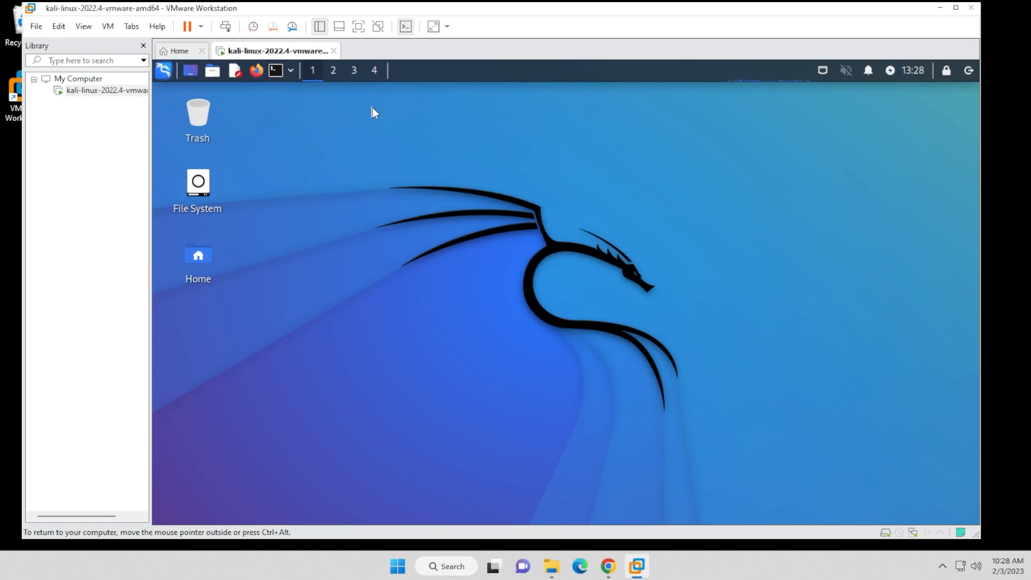
mouse_move(358, 25)
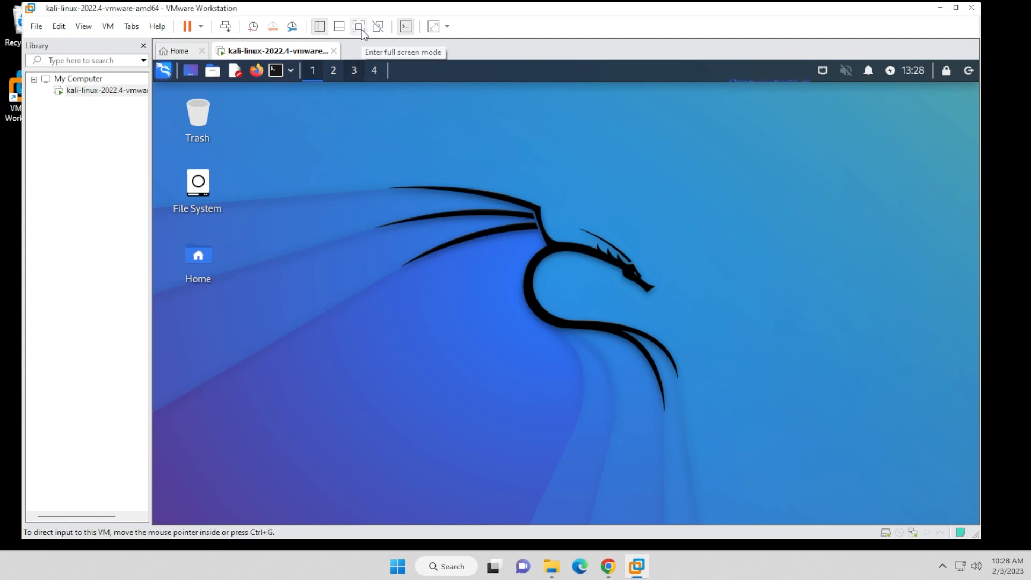
Step: Run the Kali VM full screen and bring up the Kali applications menu
left_click(356, 26)
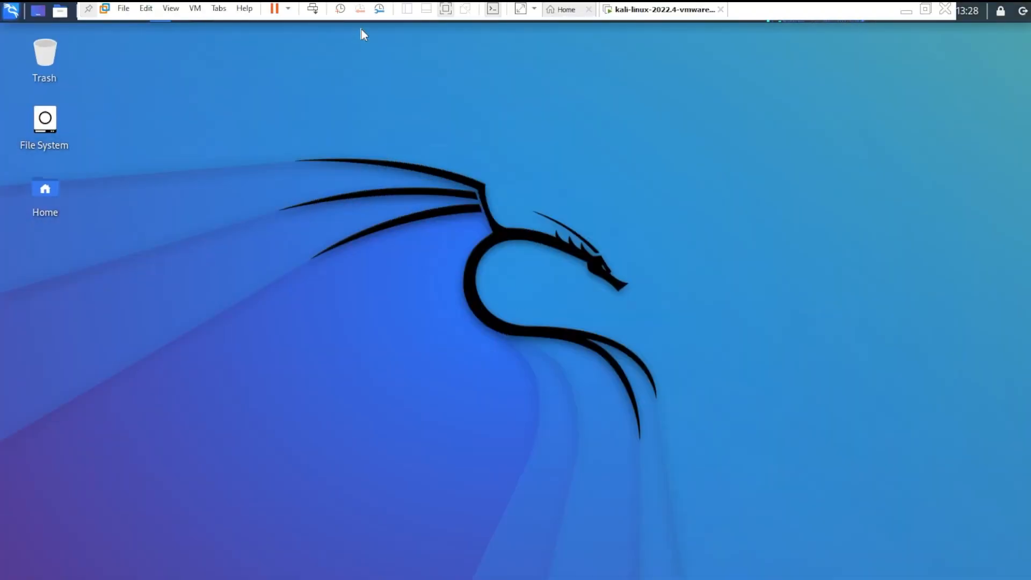
mouse_move(594, 103)
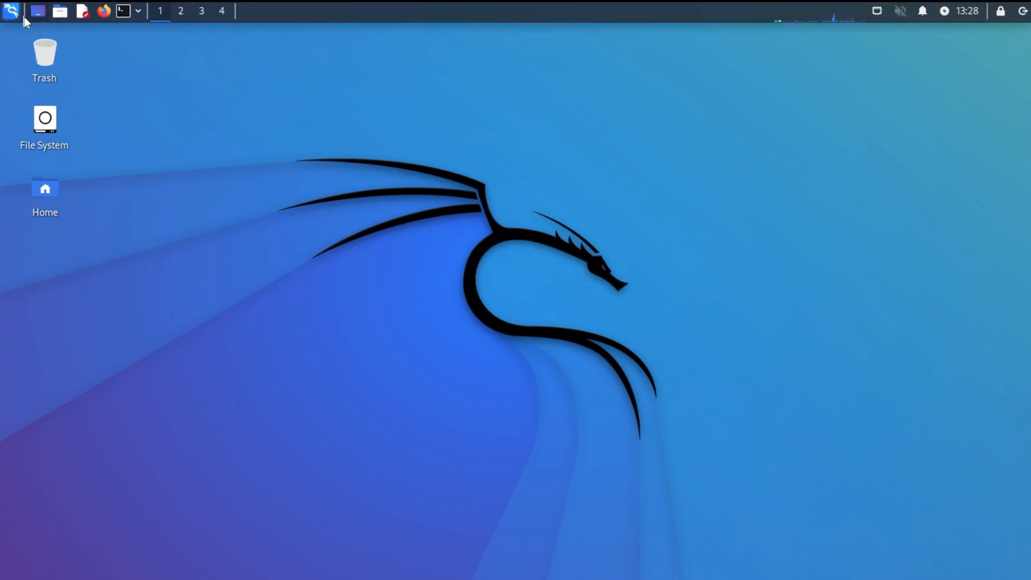
left_click(11, 10)
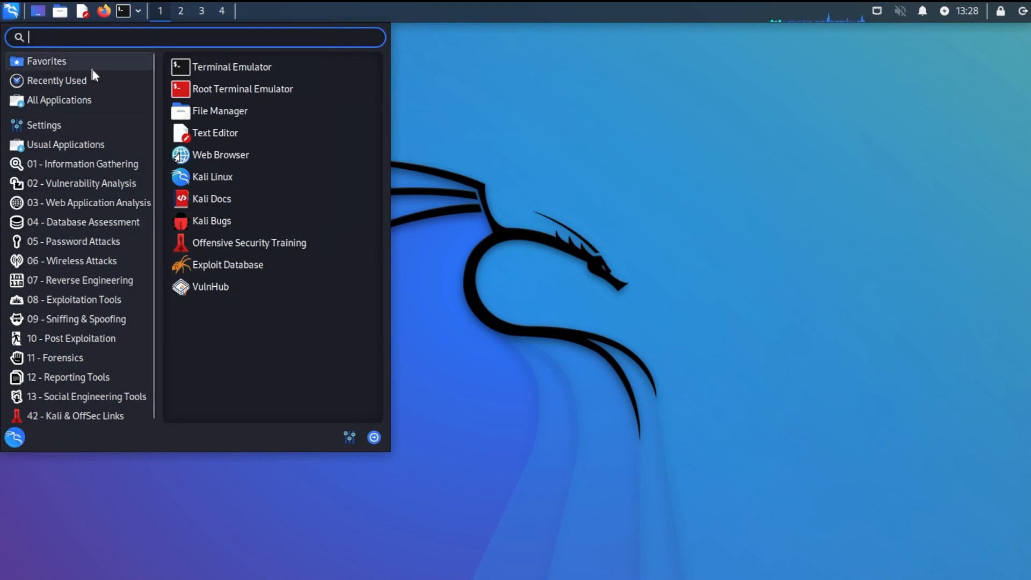